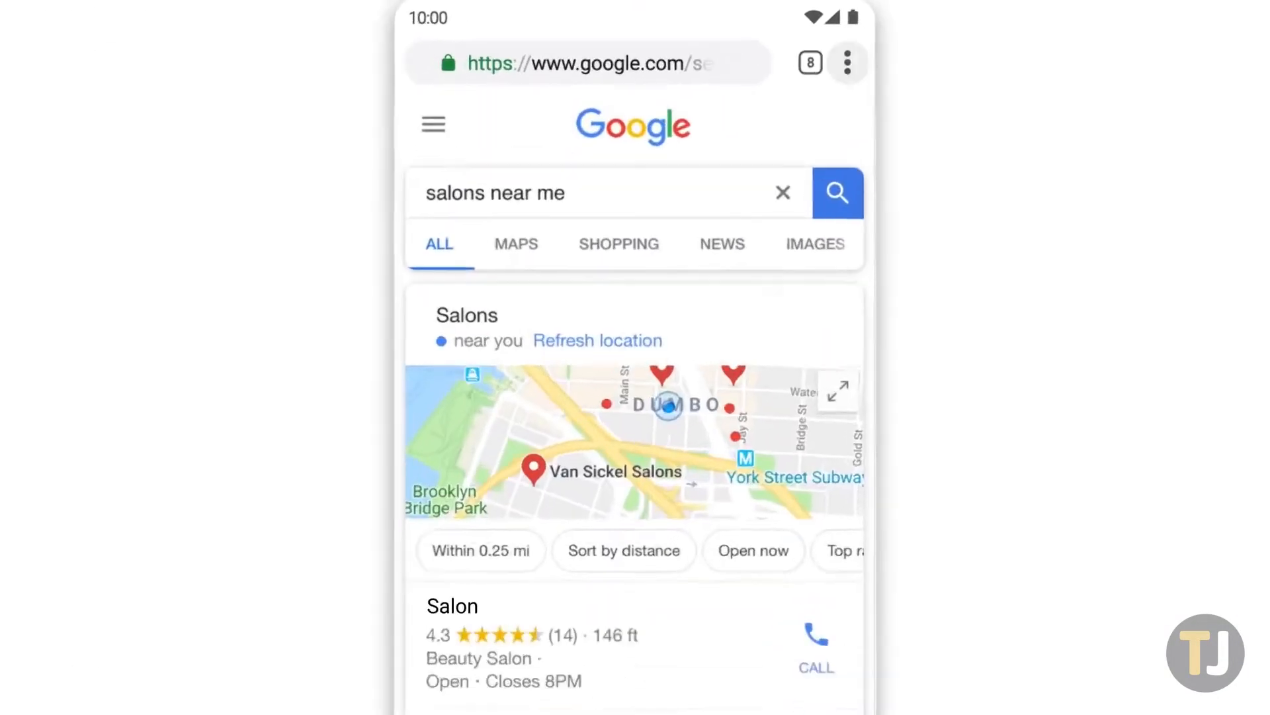
Log in to the Best Real Estate site and land on the June home listings.
{"action": "left_click", "coordinate": [842, 61]}
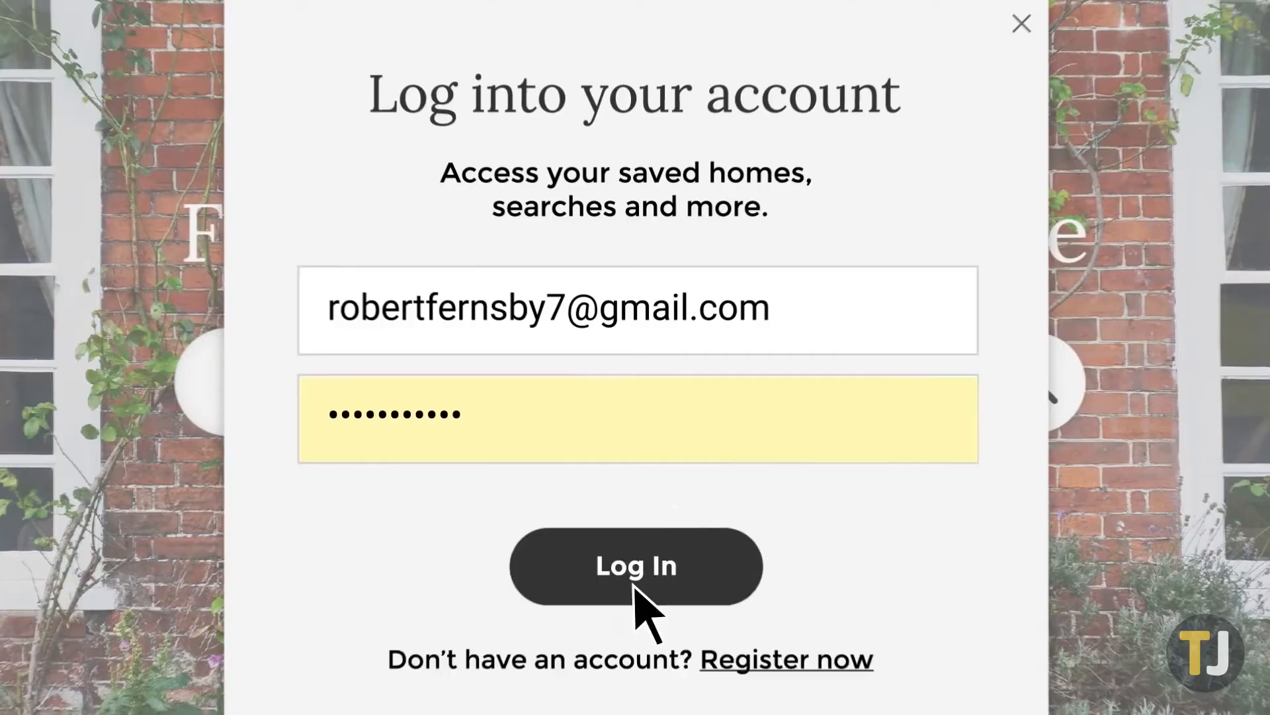
{"action": "left_click", "coordinate": [636, 566]}
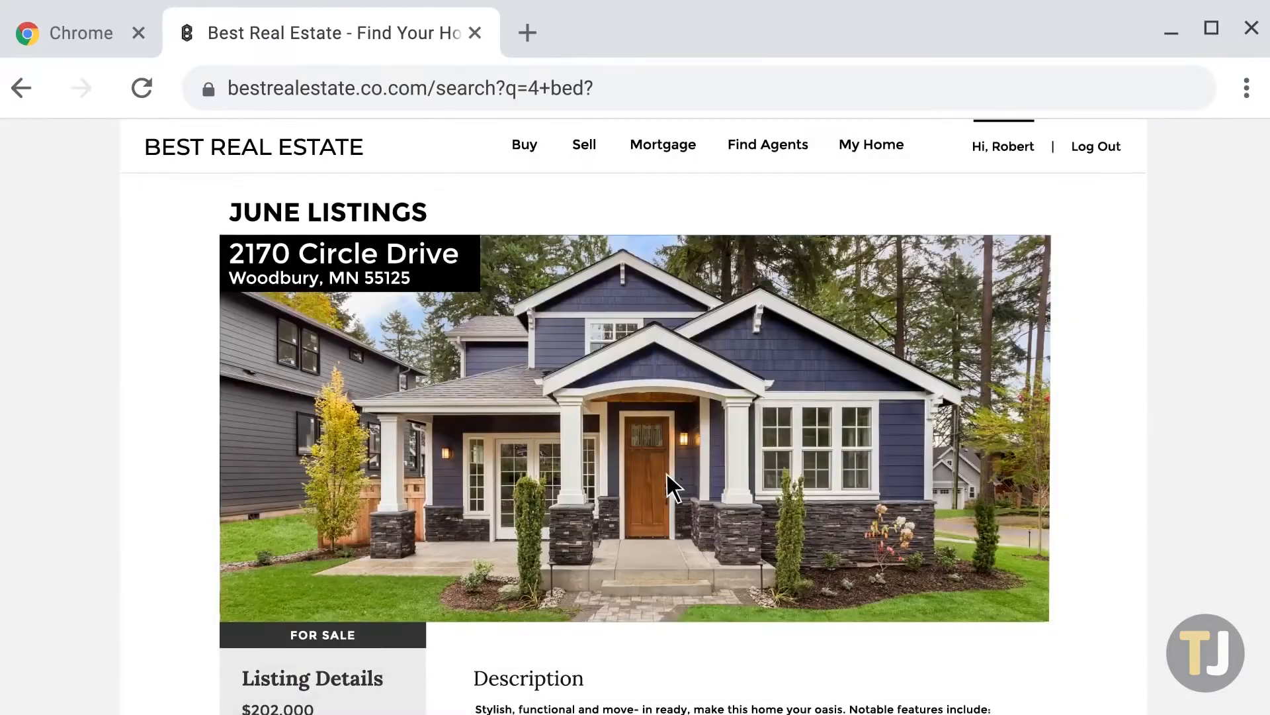